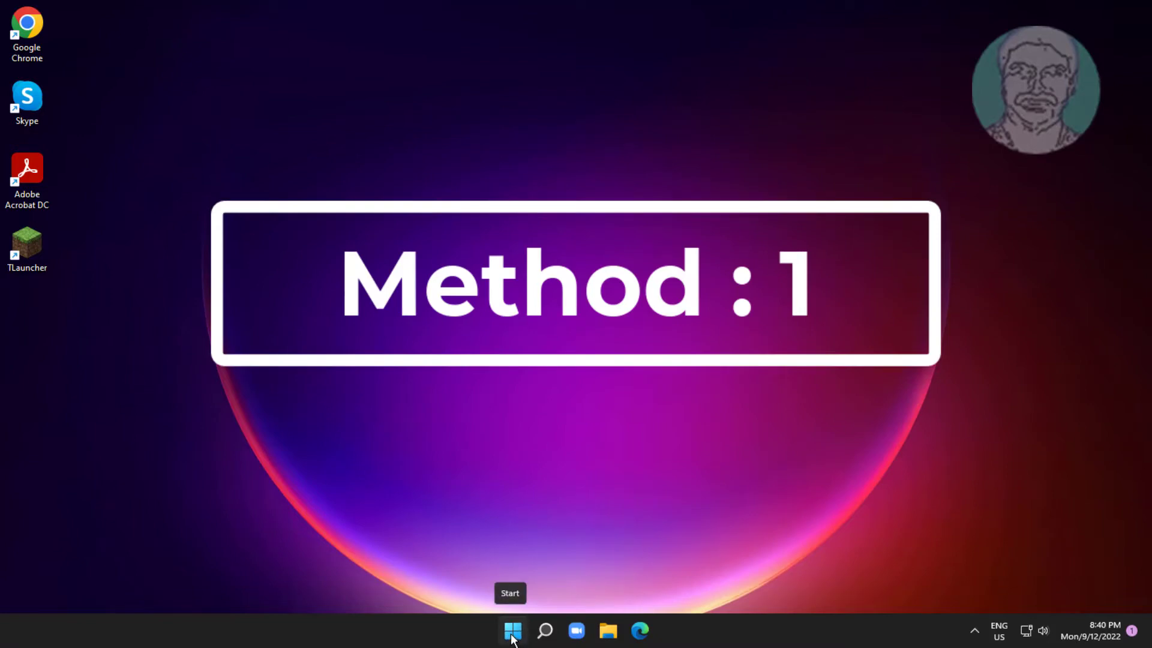
Step: Open Device Manager from the Start button's Quick Link menu
right_click(511, 630)
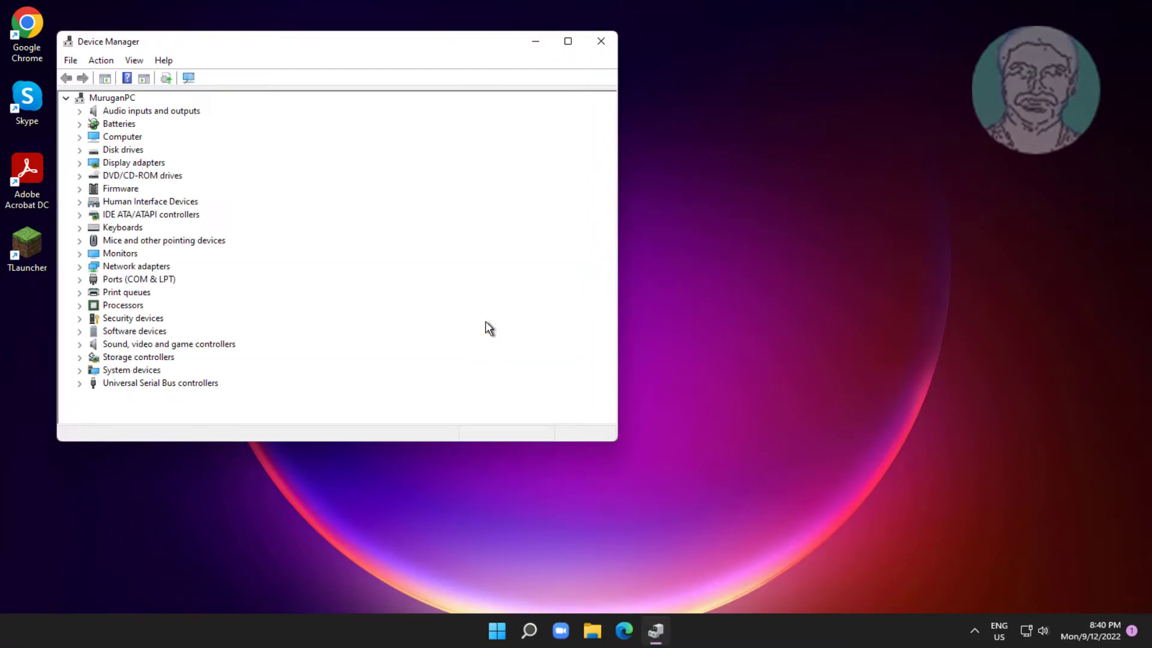
Step: Stop the USB Root Hub (USB 3.0) from being turned off to save power
click(160, 383)
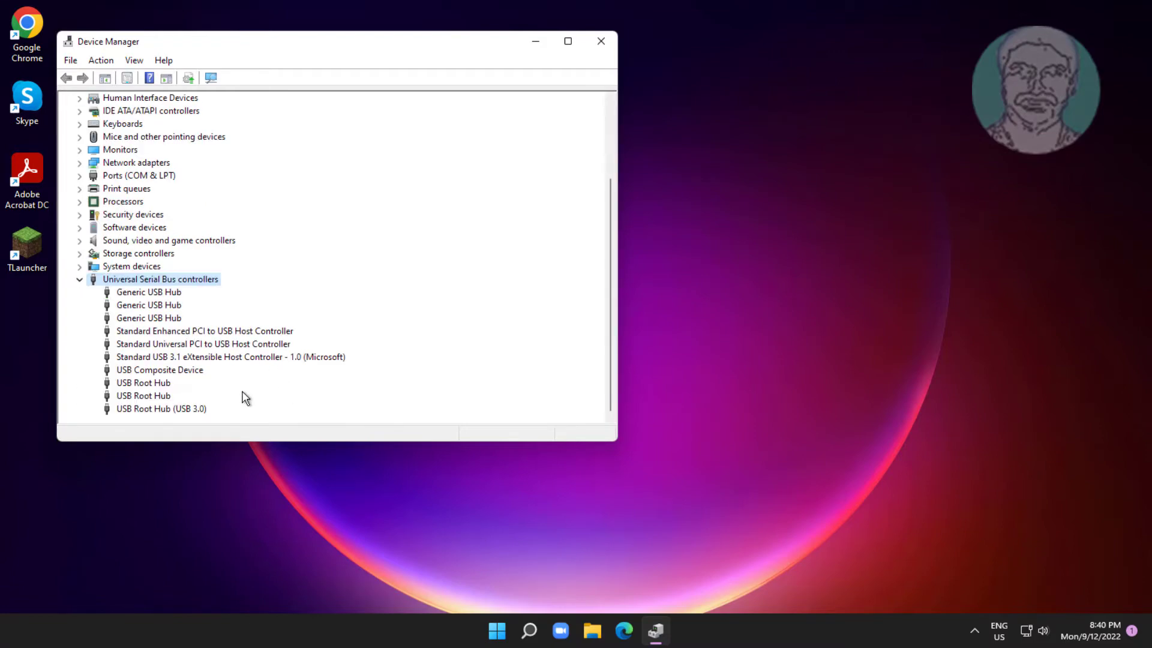
right_click(160, 408)
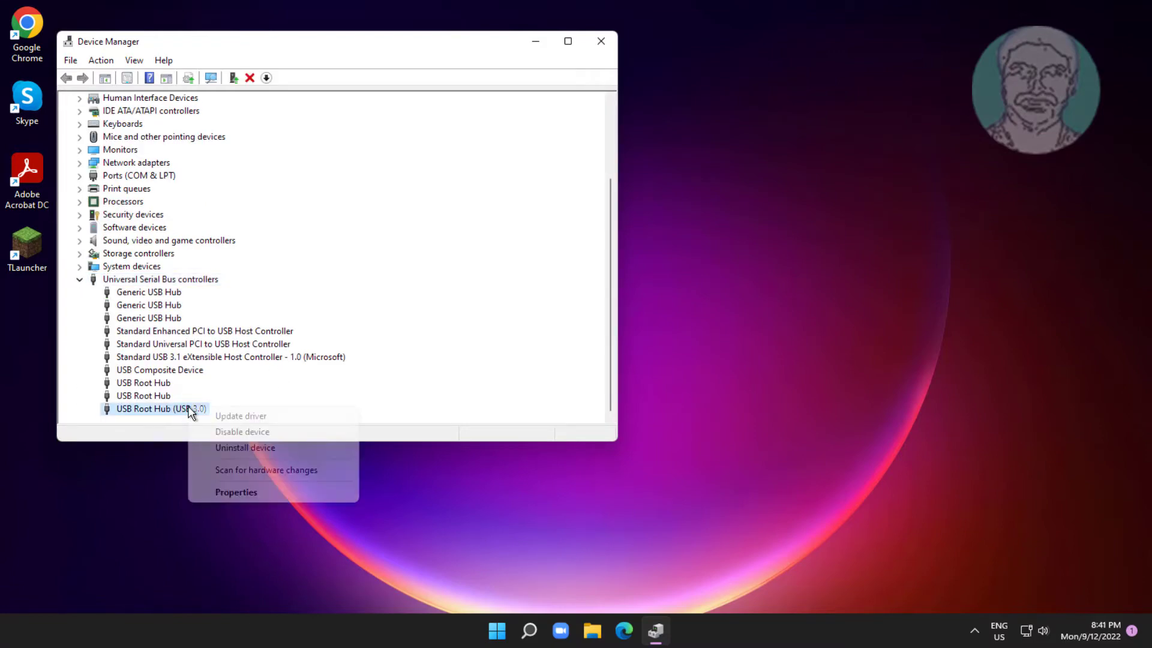
click(236, 492)
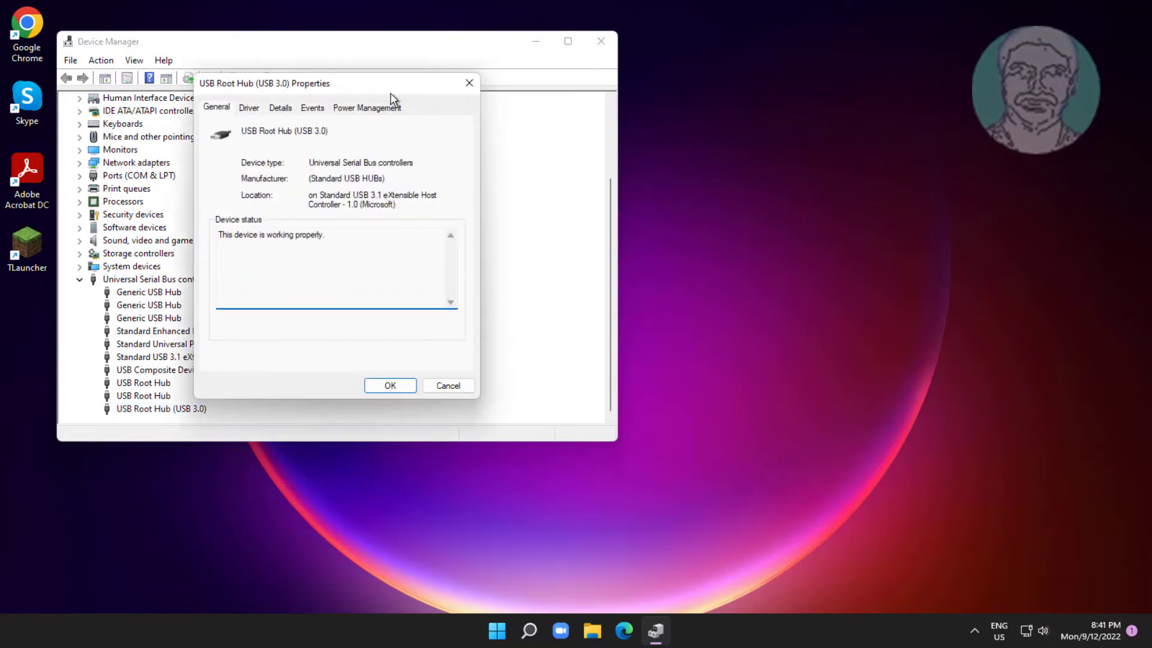
click(367, 107)
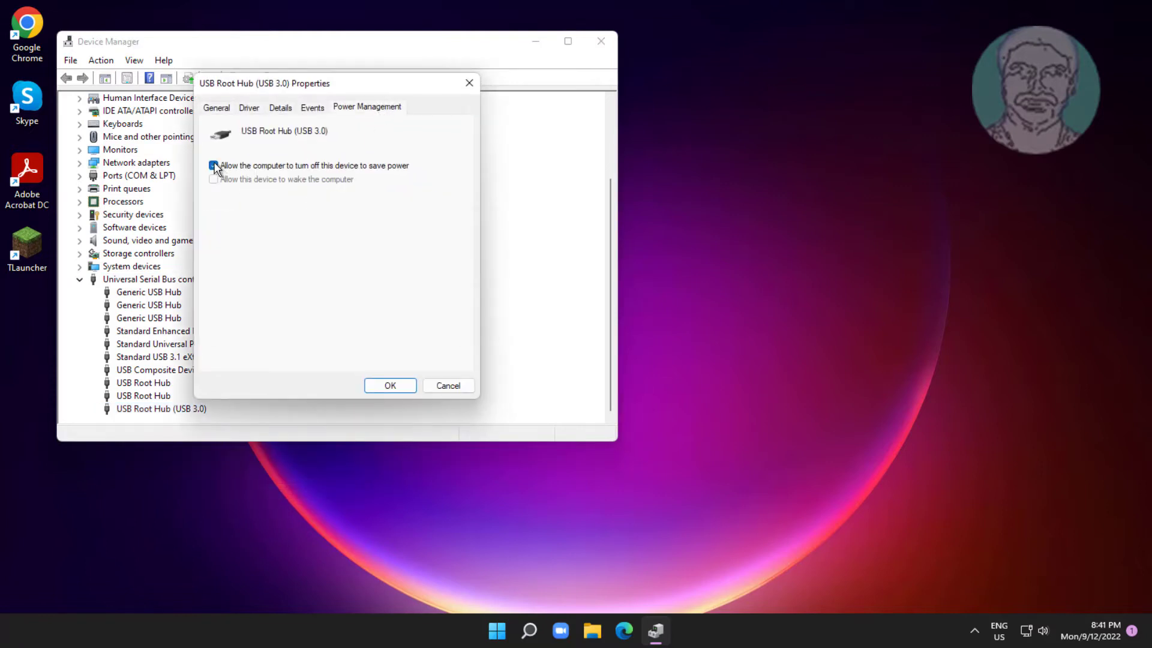
click(214, 164)
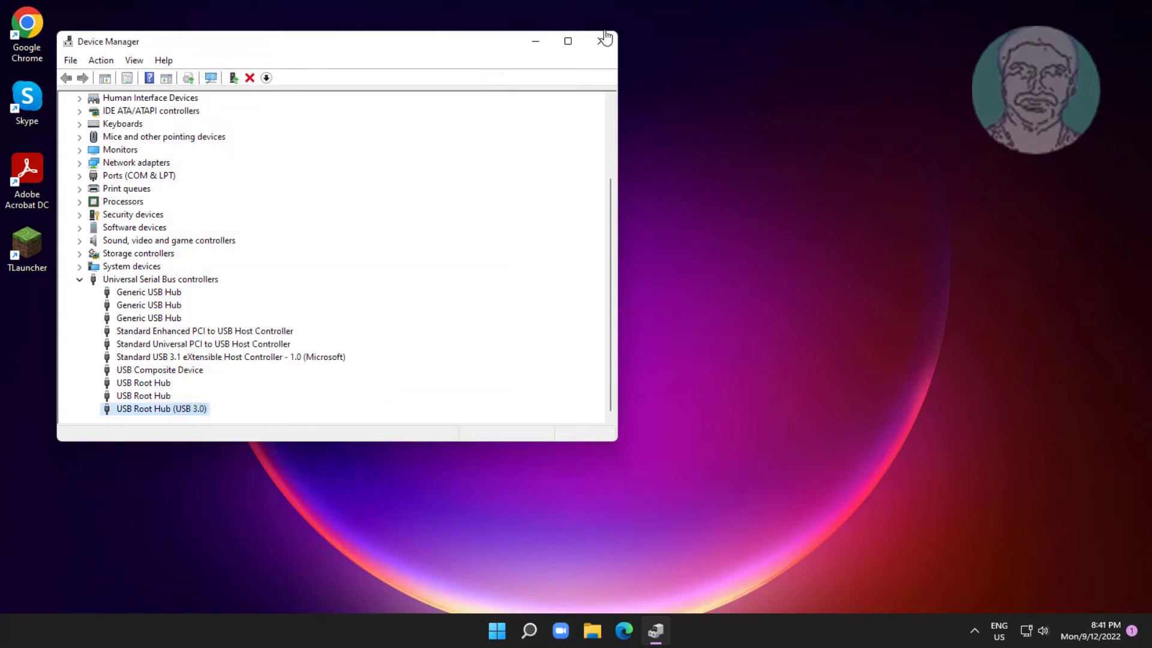
Step: Close Device Manager and relaunch it from the Quick Link menu
click(604, 40)
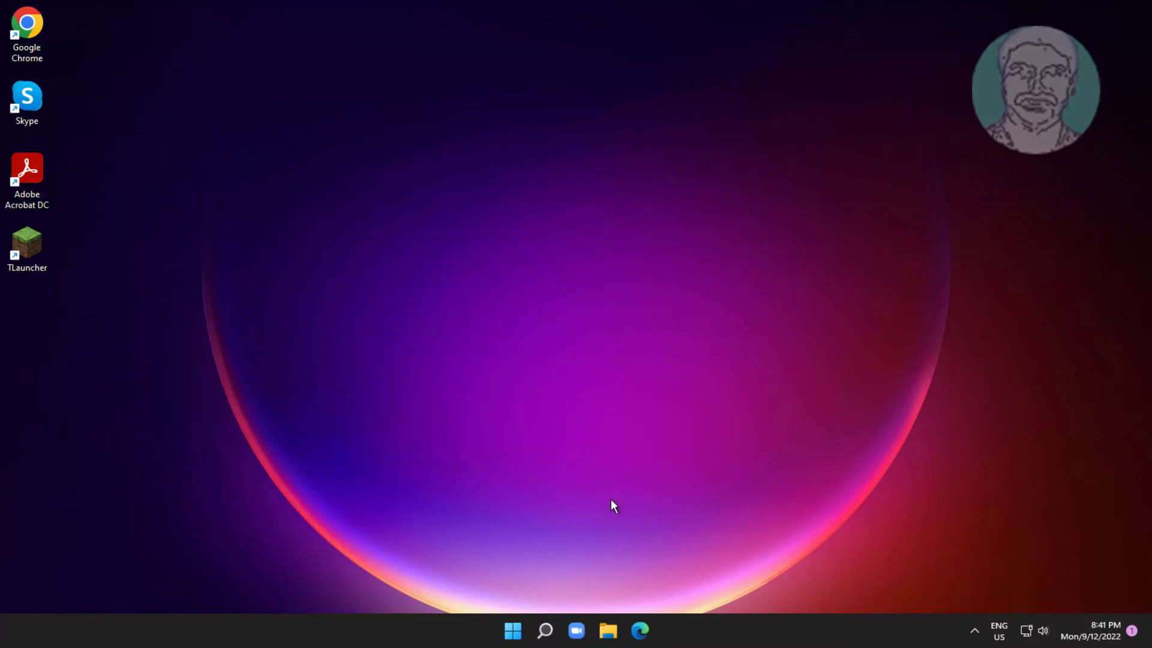
right_click(513, 630)
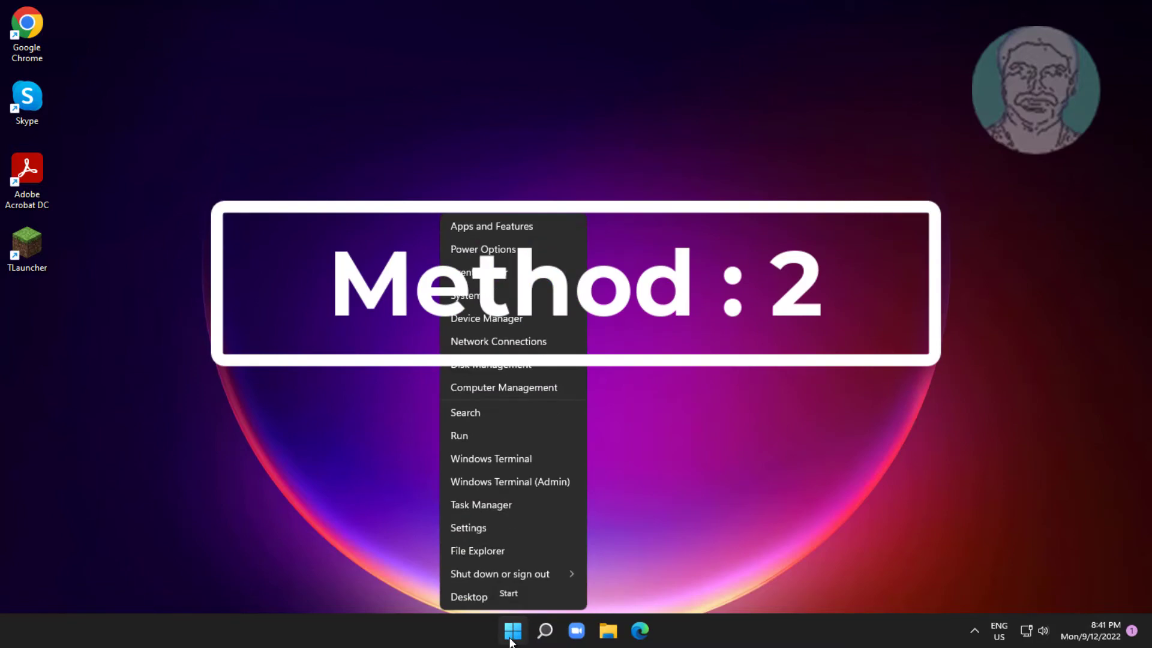
click(513, 631)
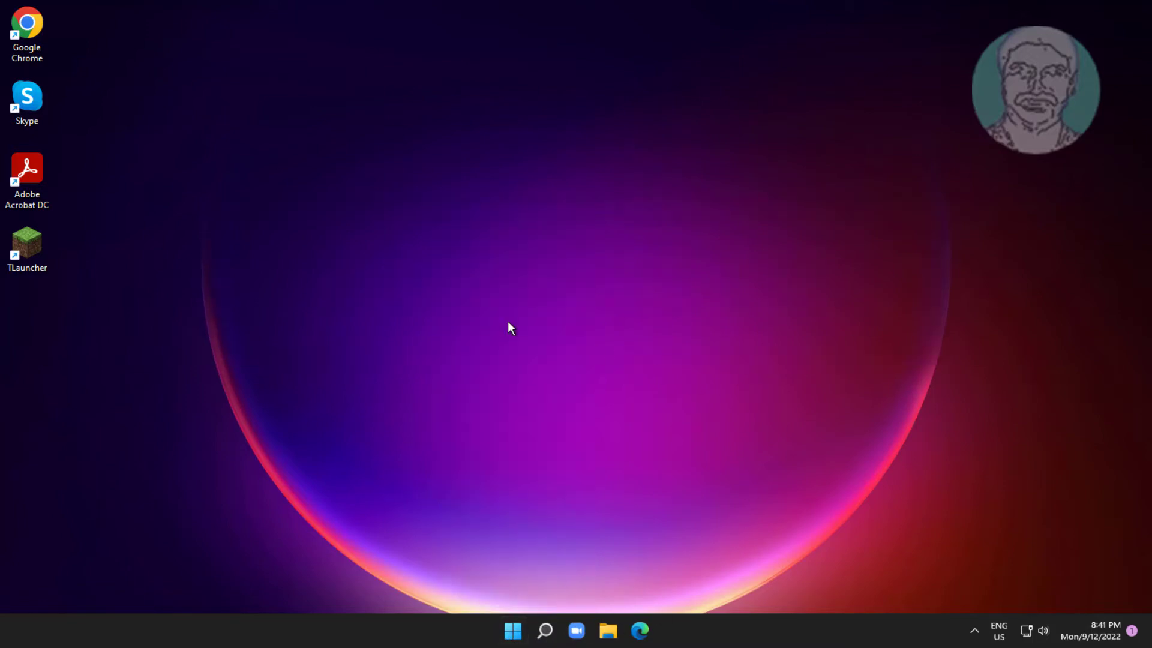
click(512, 631)
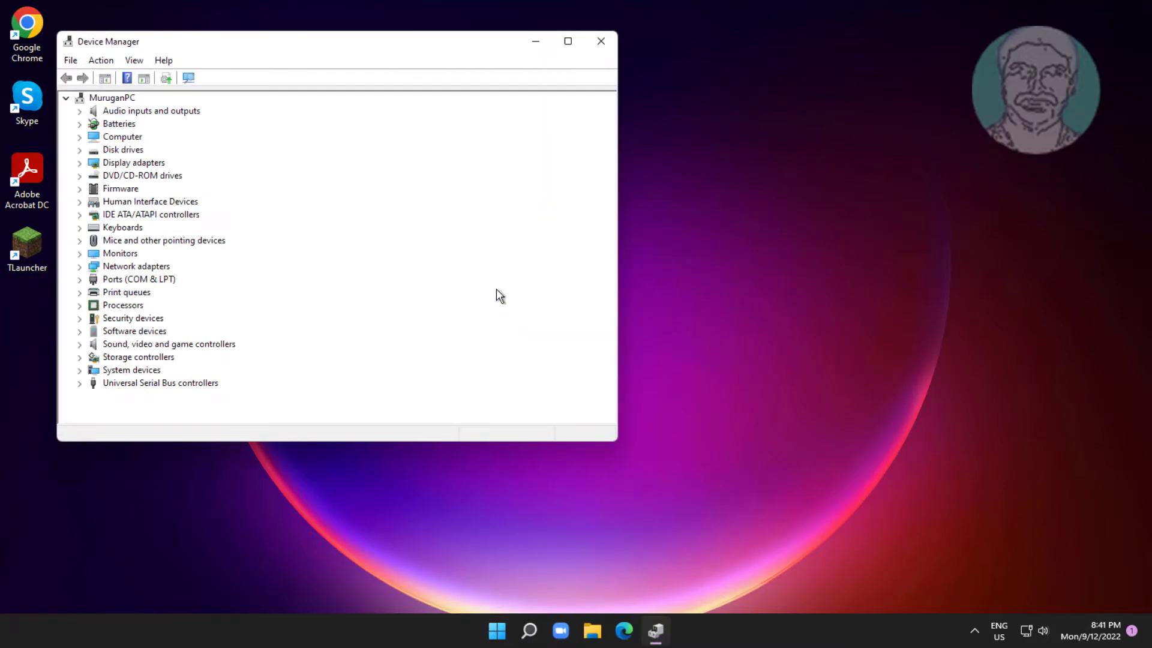
Step: Auto-search drivers for the Standard USB 3.1 eXtensible Host Controller, confirming the best is installed
click(160, 383)
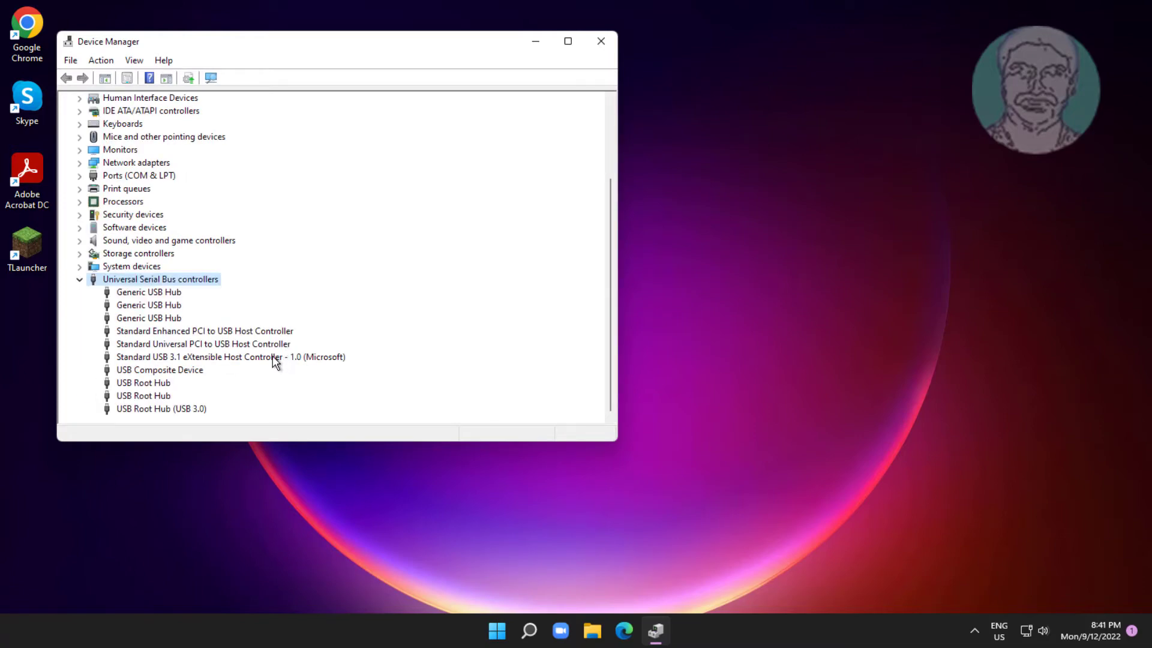
right_click(220, 356)
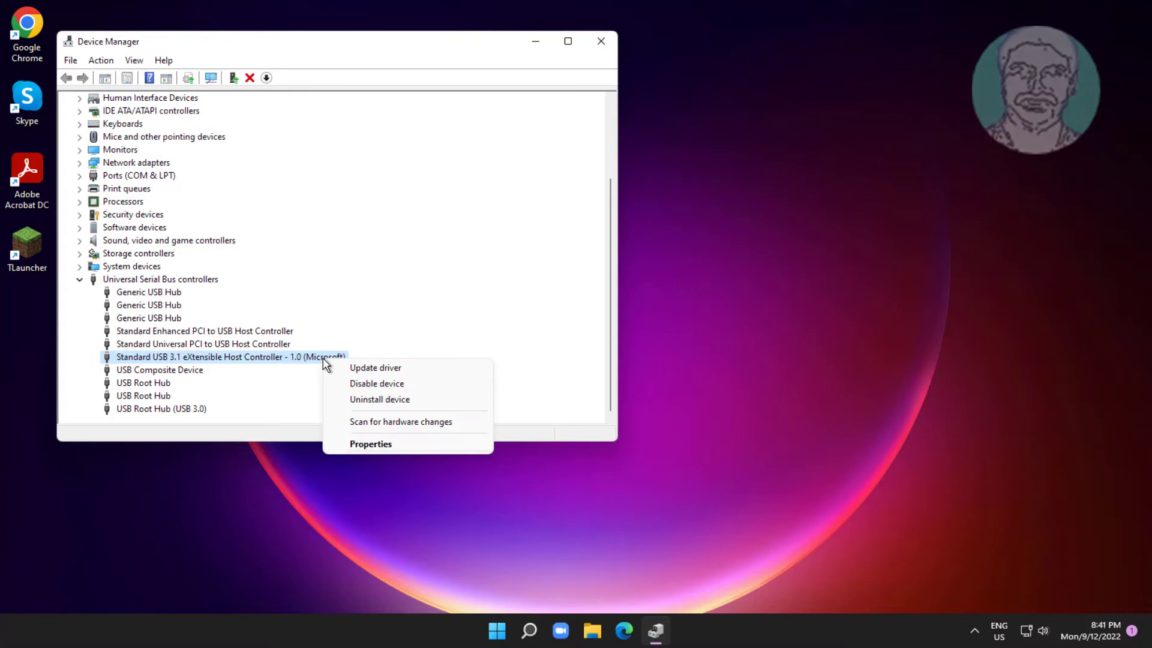
mouse_move(396, 367)
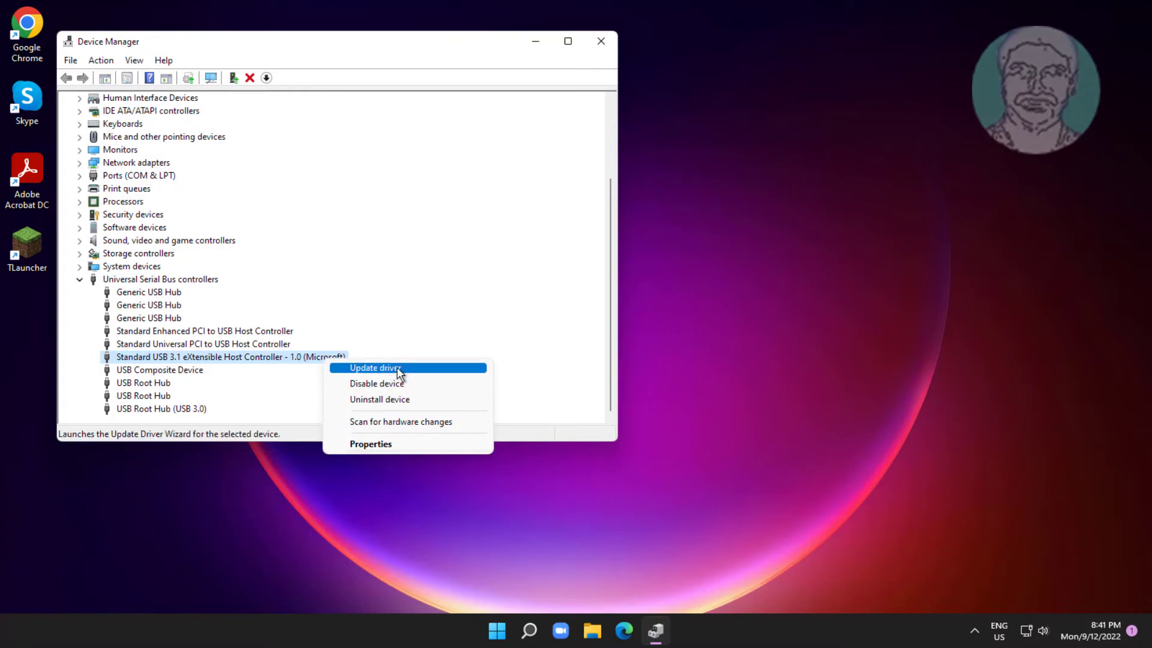
click(376, 367)
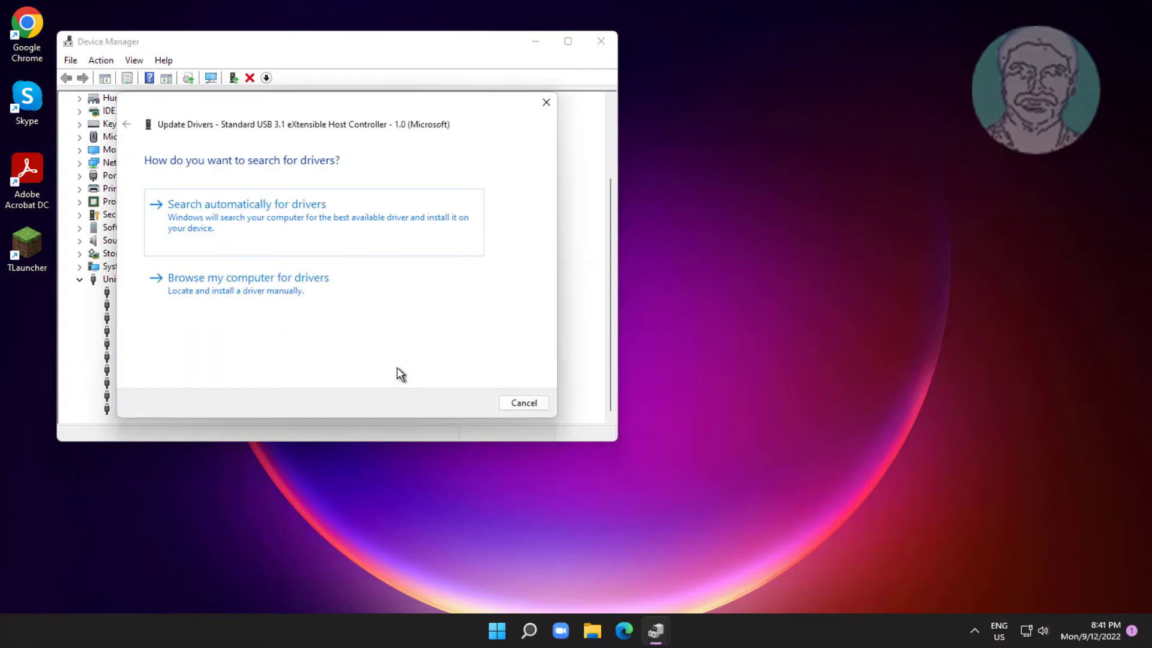
click(246, 203)
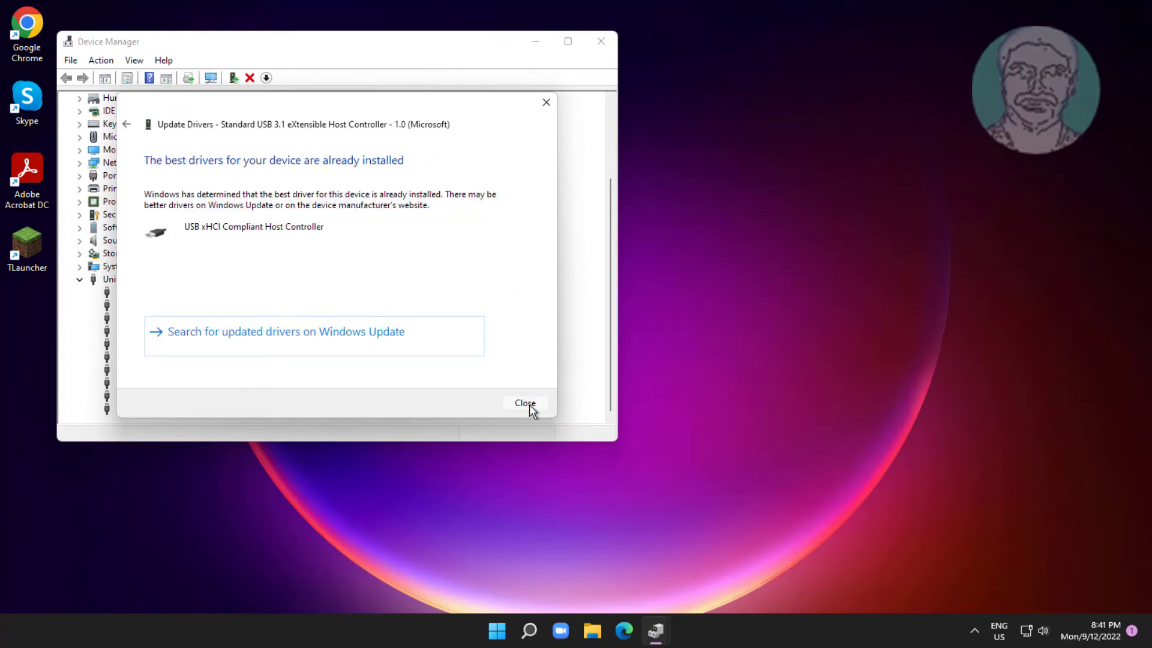
click(524, 402)
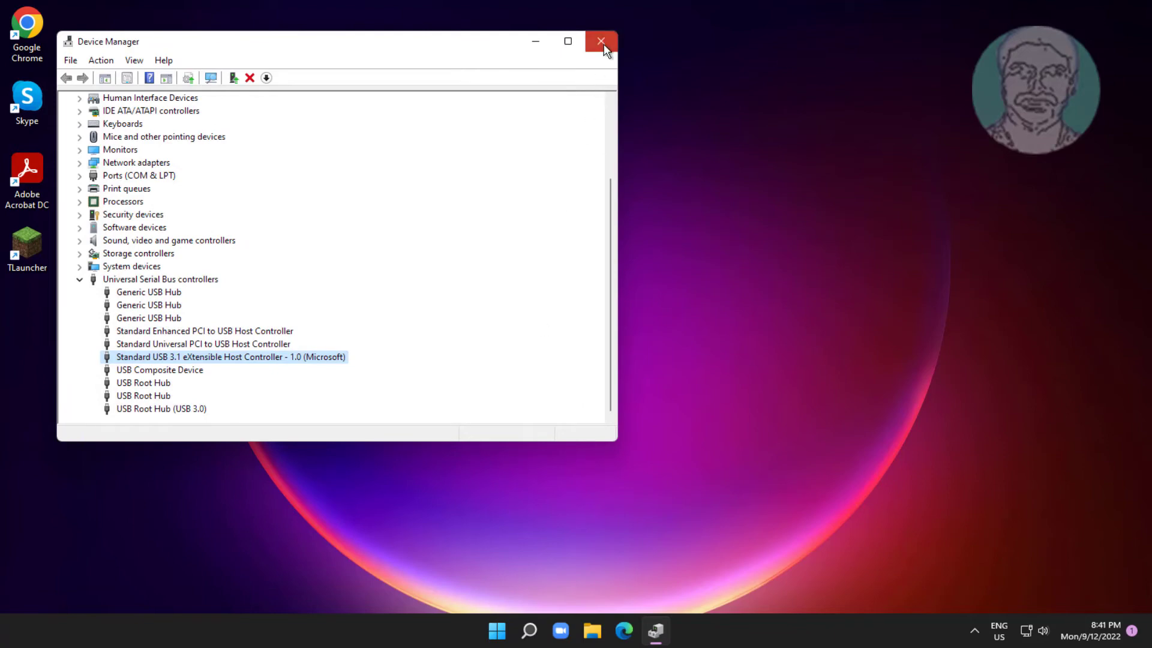
Step: Close Device Manager and relaunch it from the Quick Link menu
click(601, 41)
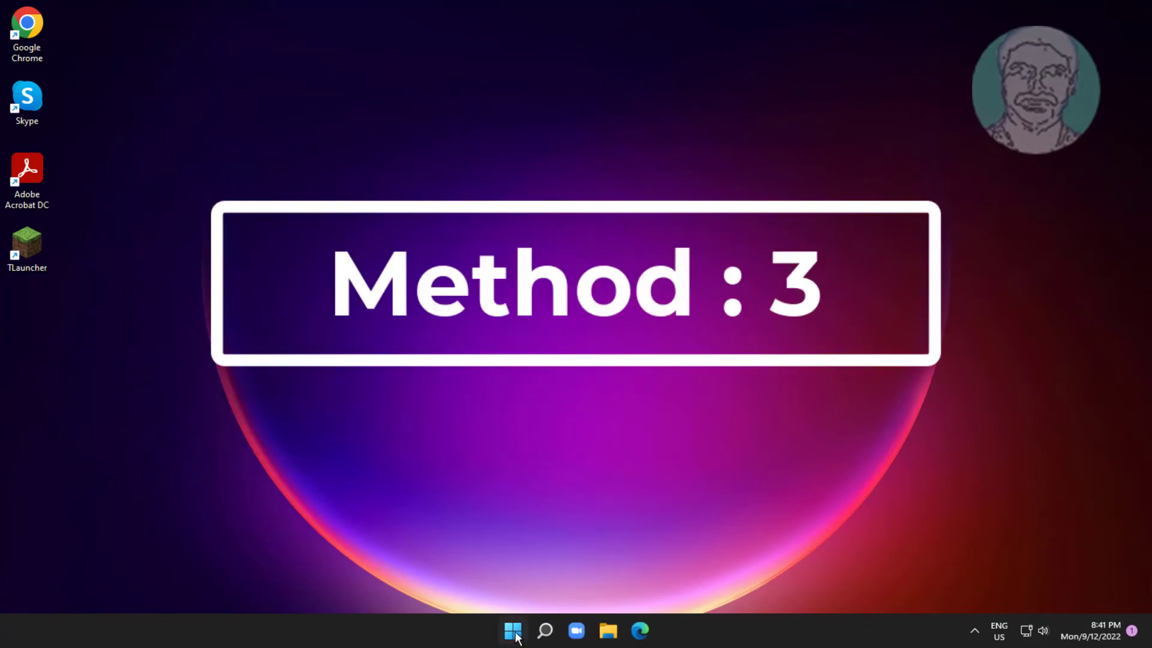
right_click(512, 630)
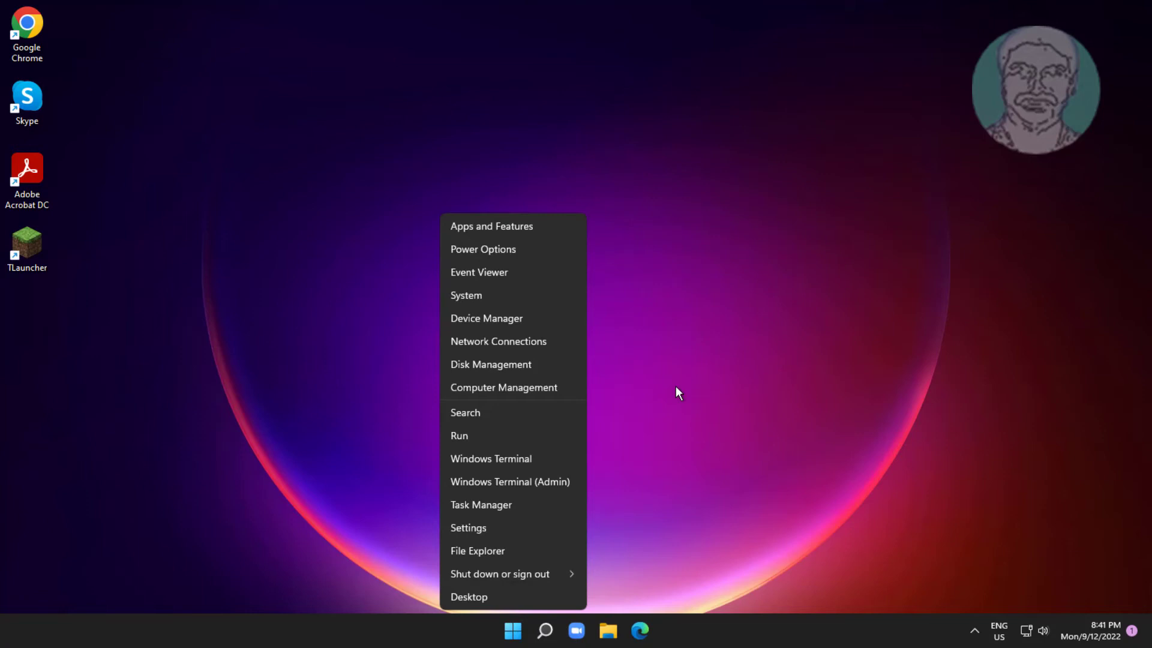
click(486, 318)
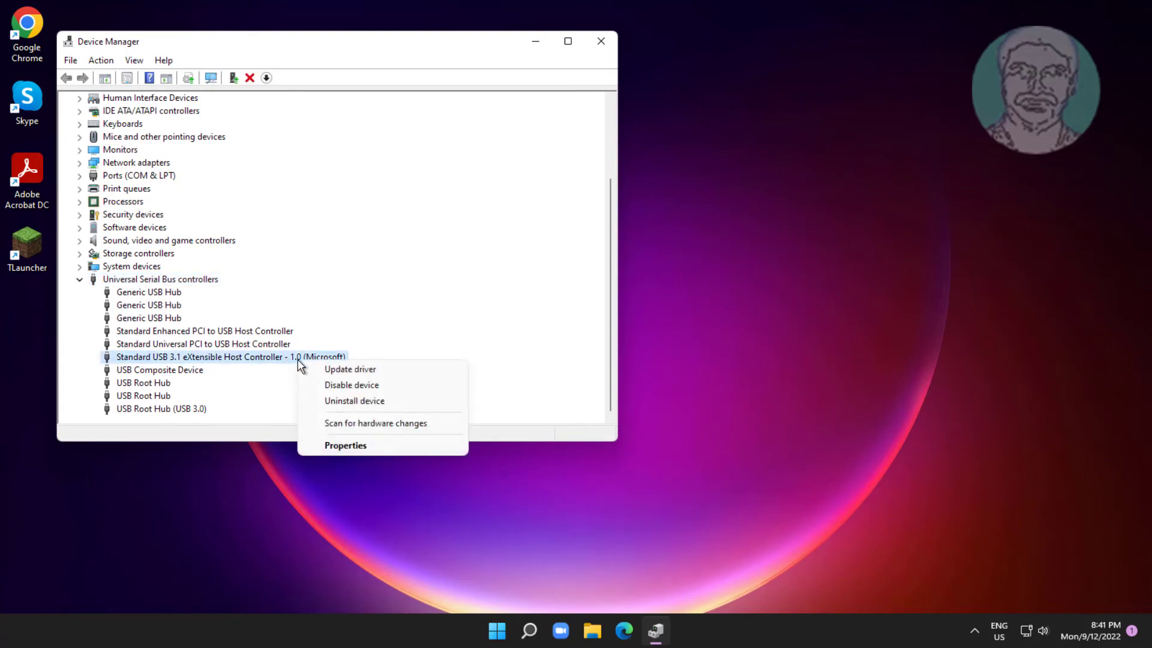
Step: Uninstall the USB 3.1 eXtensible Host Controller, then bring up the Start menu to restart
click(354, 400)
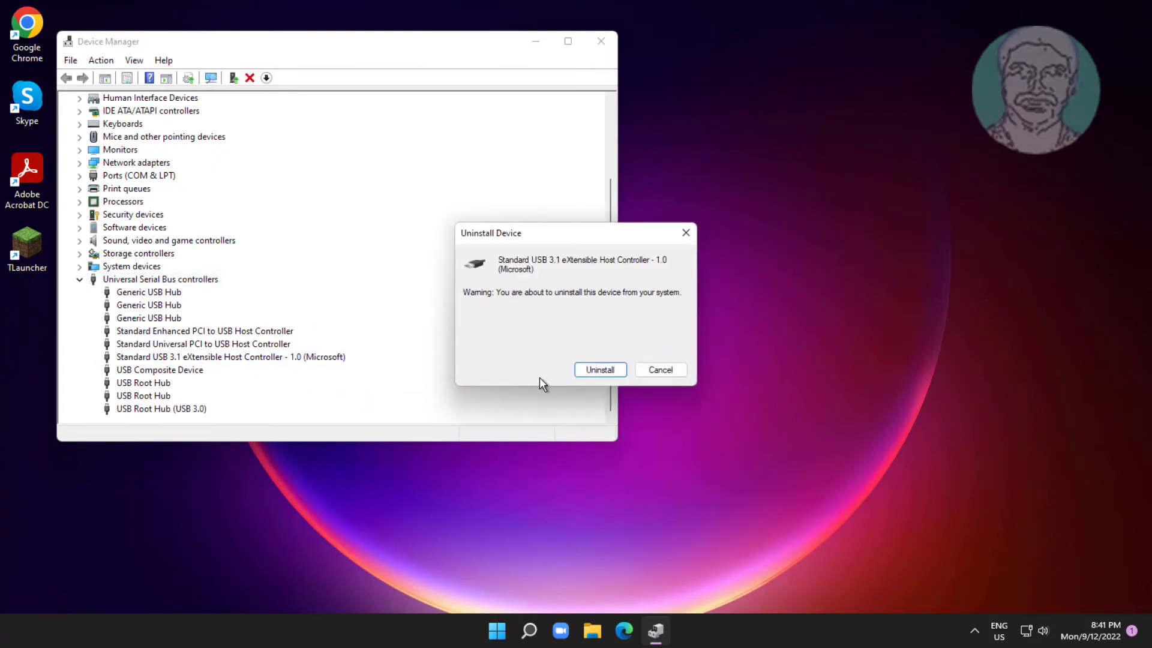
click(599, 370)
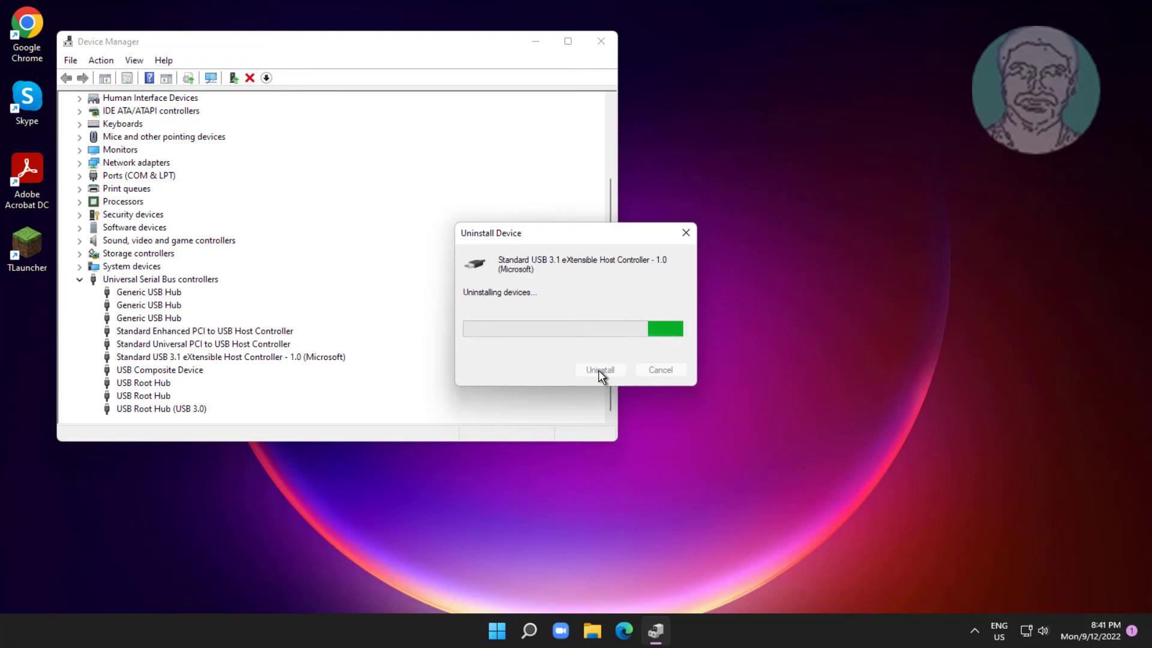
click(599, 370)
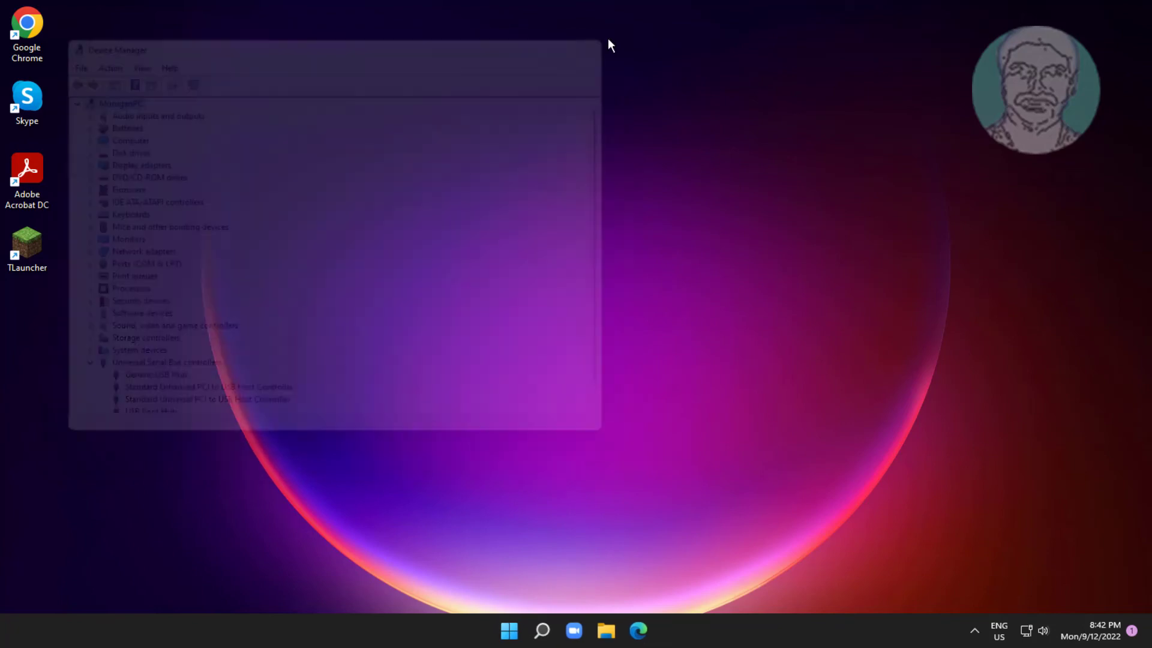
click(509, 631)
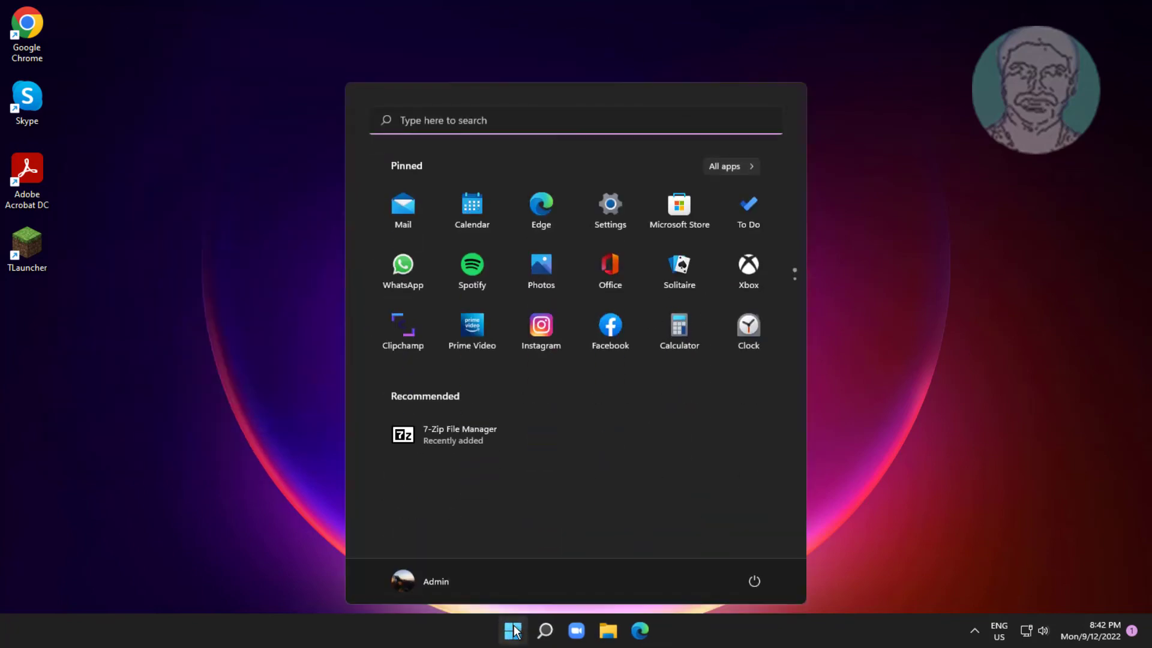